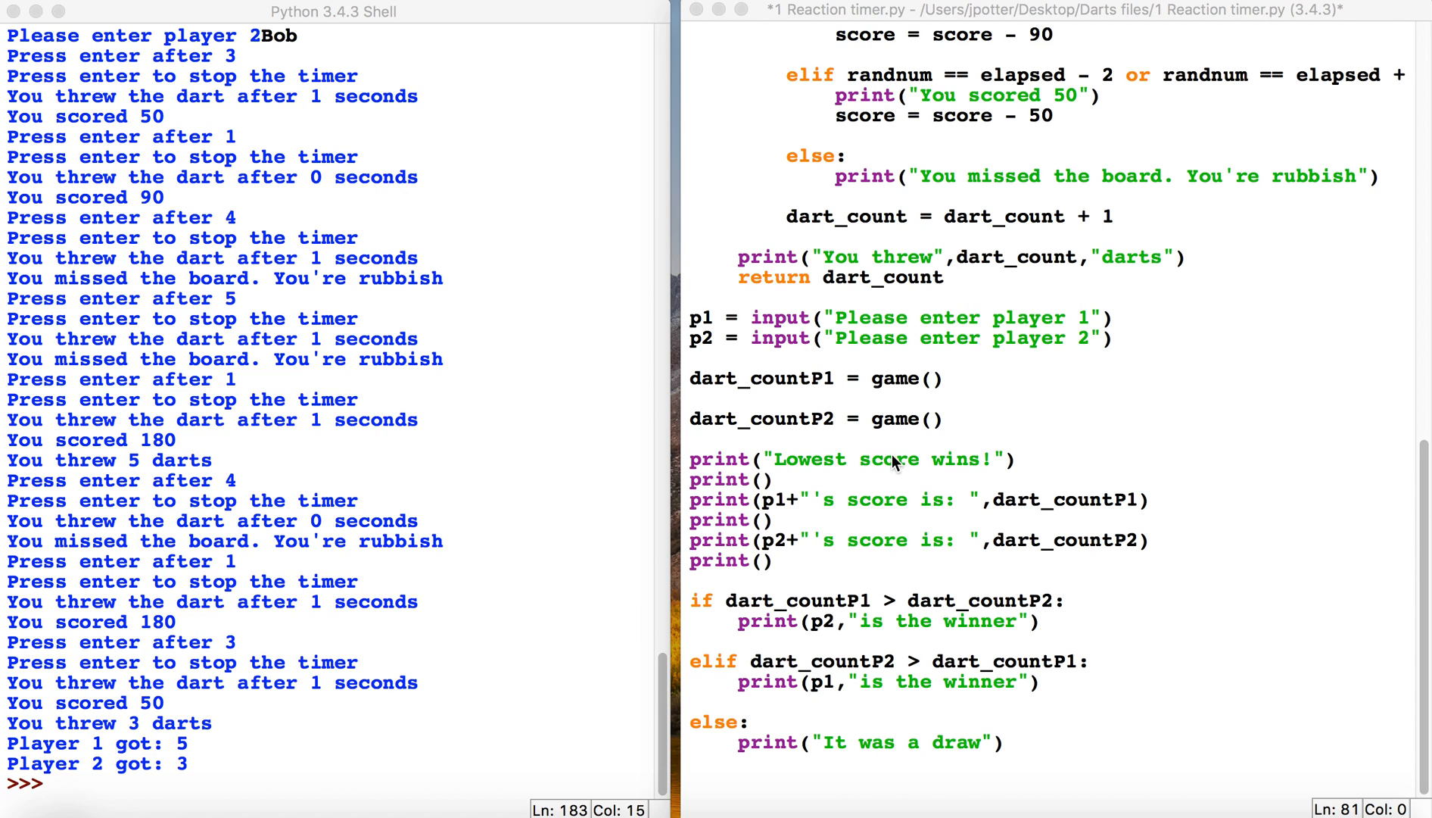
pyautogui.moveTo(699, 461)
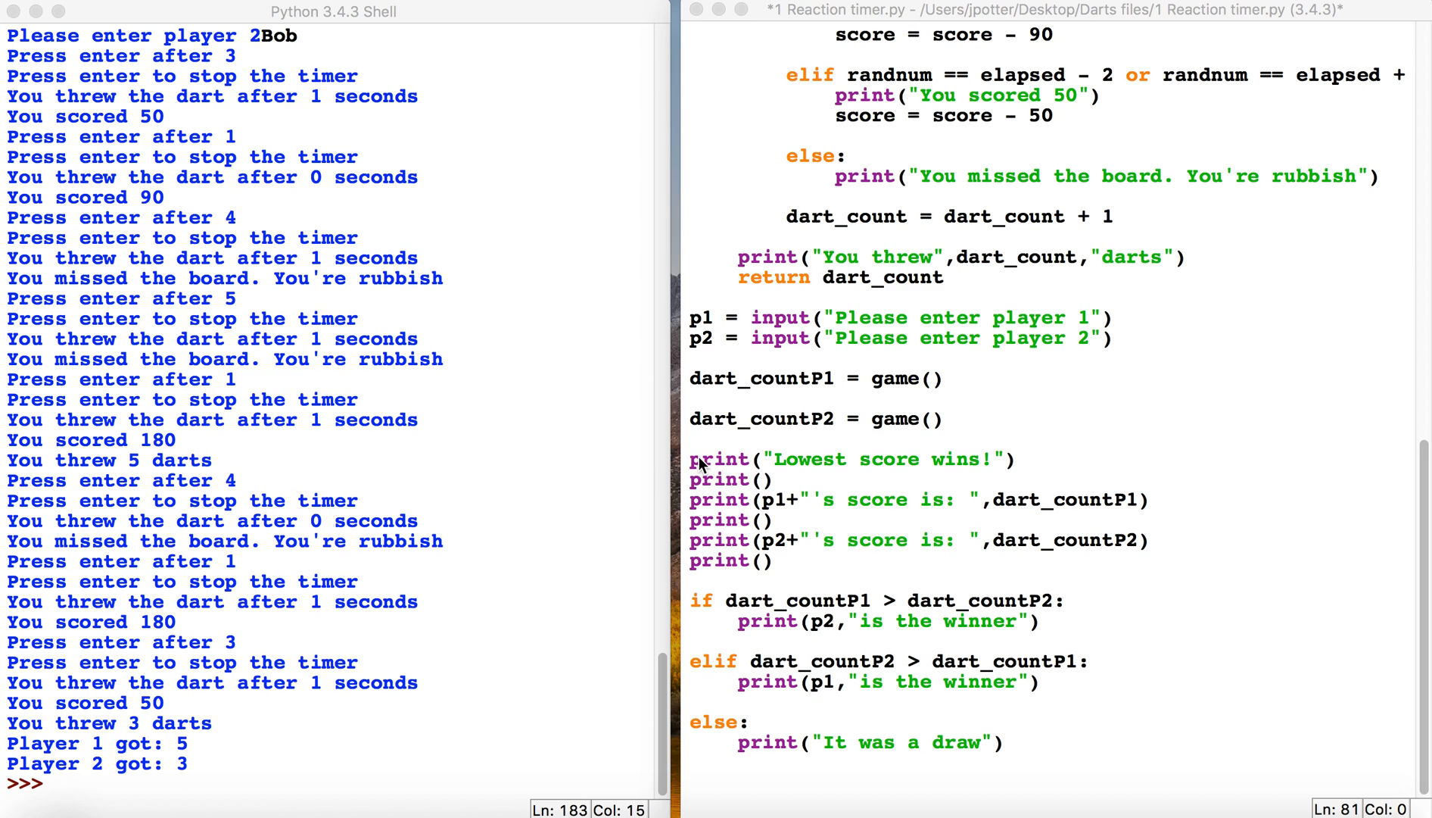
pyautogui.moveTo(694, 494)
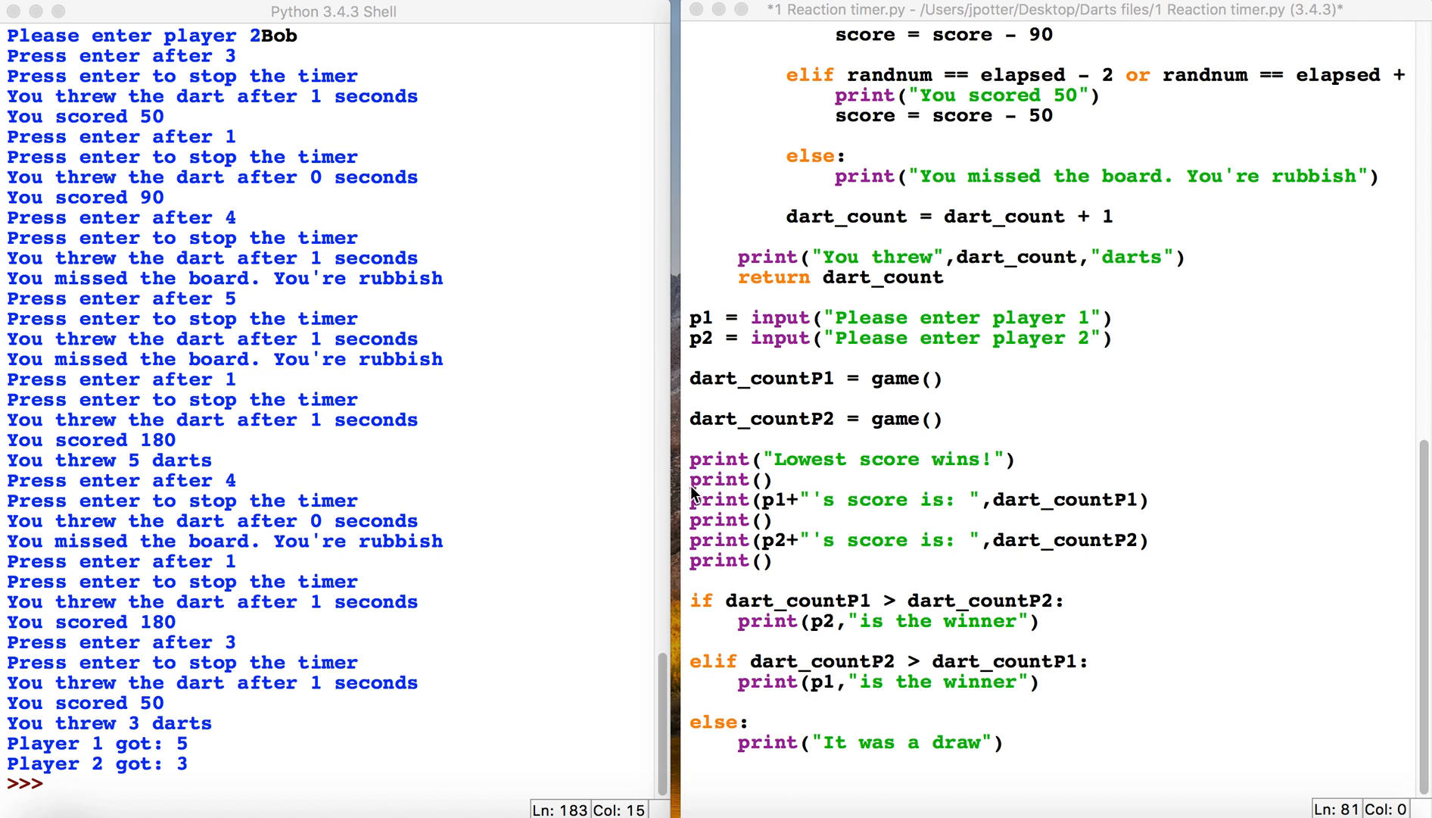
# Review the result-printing code around print("You threw",dart_count,"darts")
pyautogui.moveTo(691, 458); pyautogui.dragTo(772, 560)
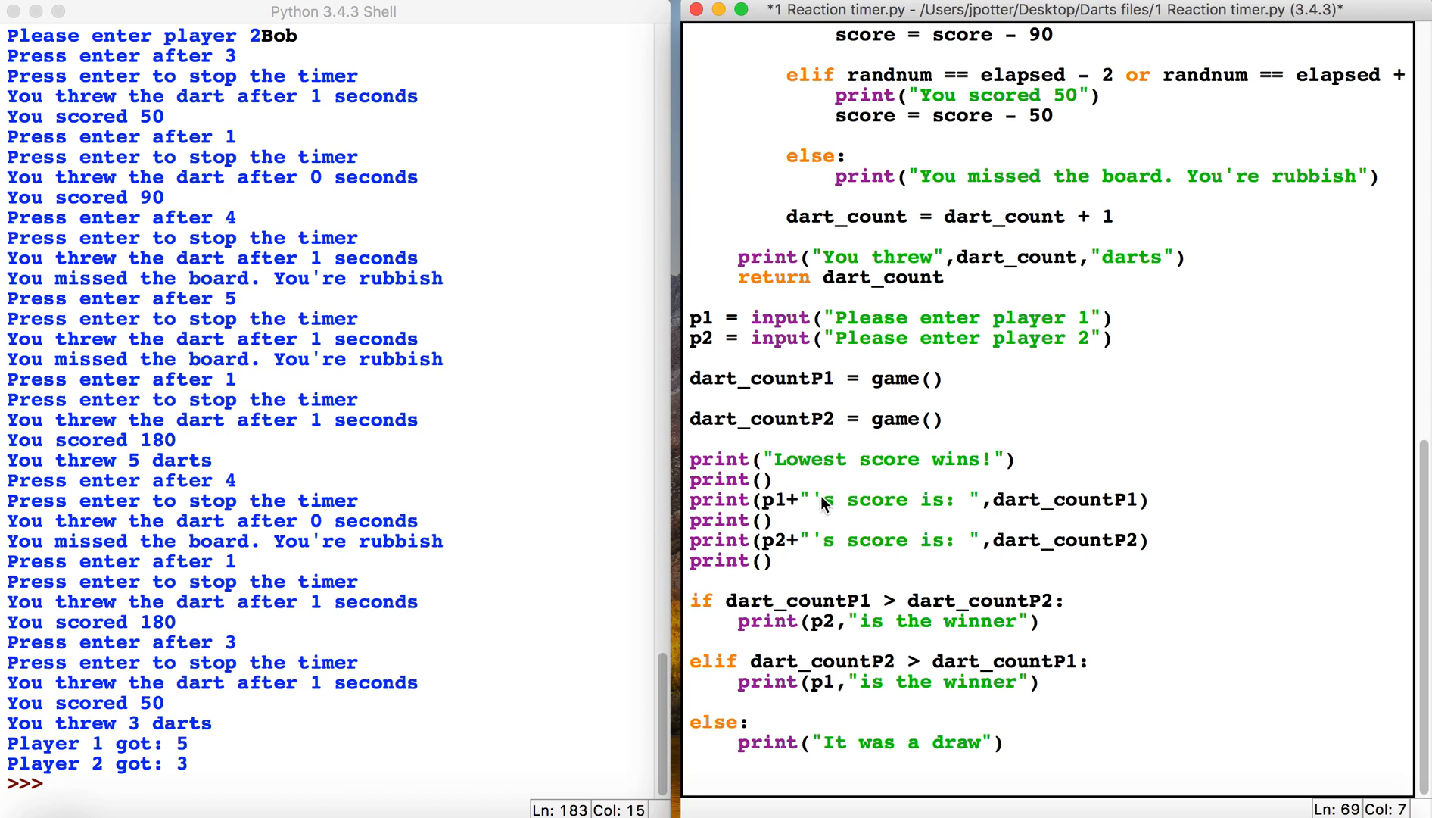
pyautogui.doubleClick(825, 500)
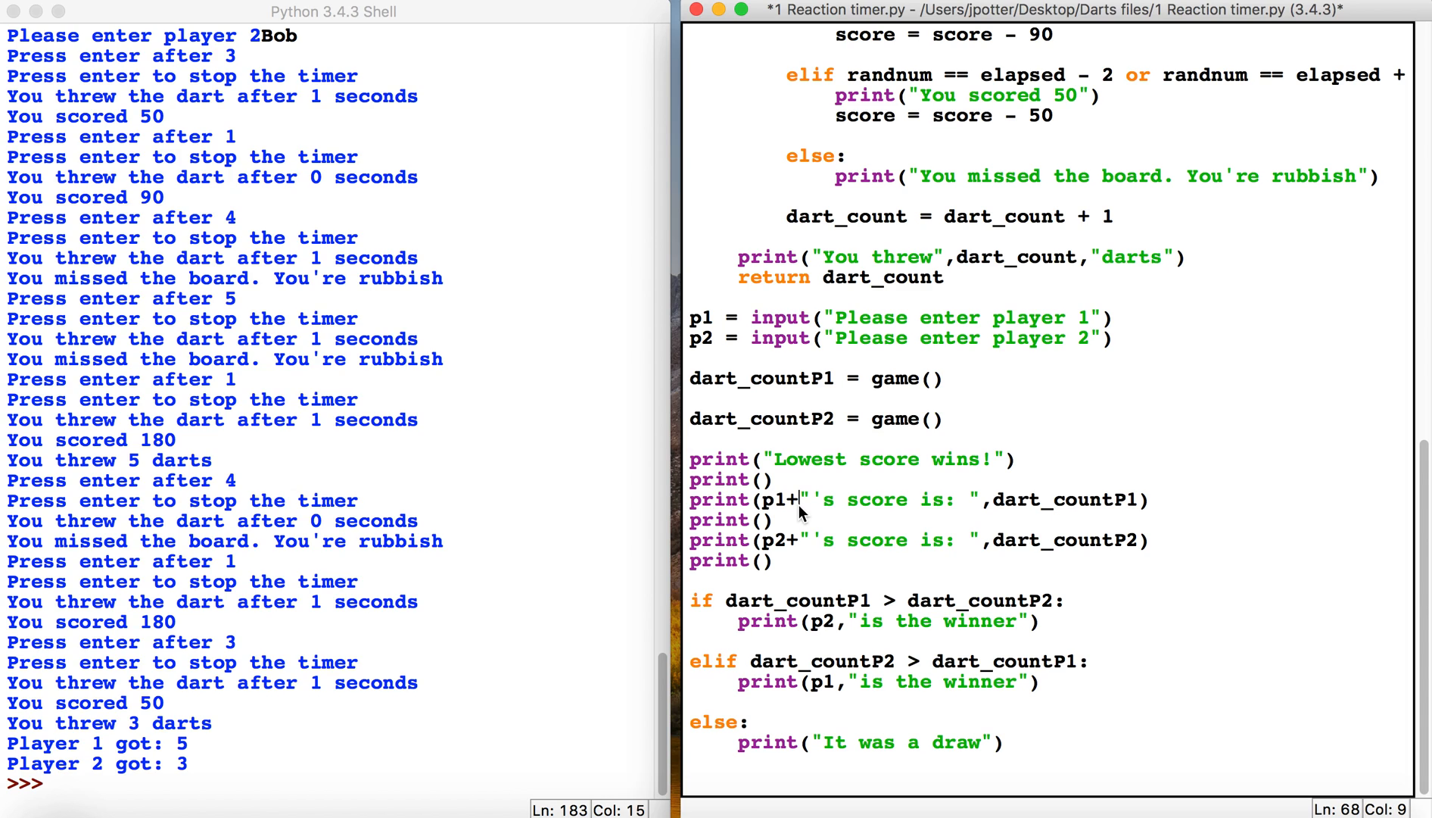
pyautogui.moveTo(804, 713)
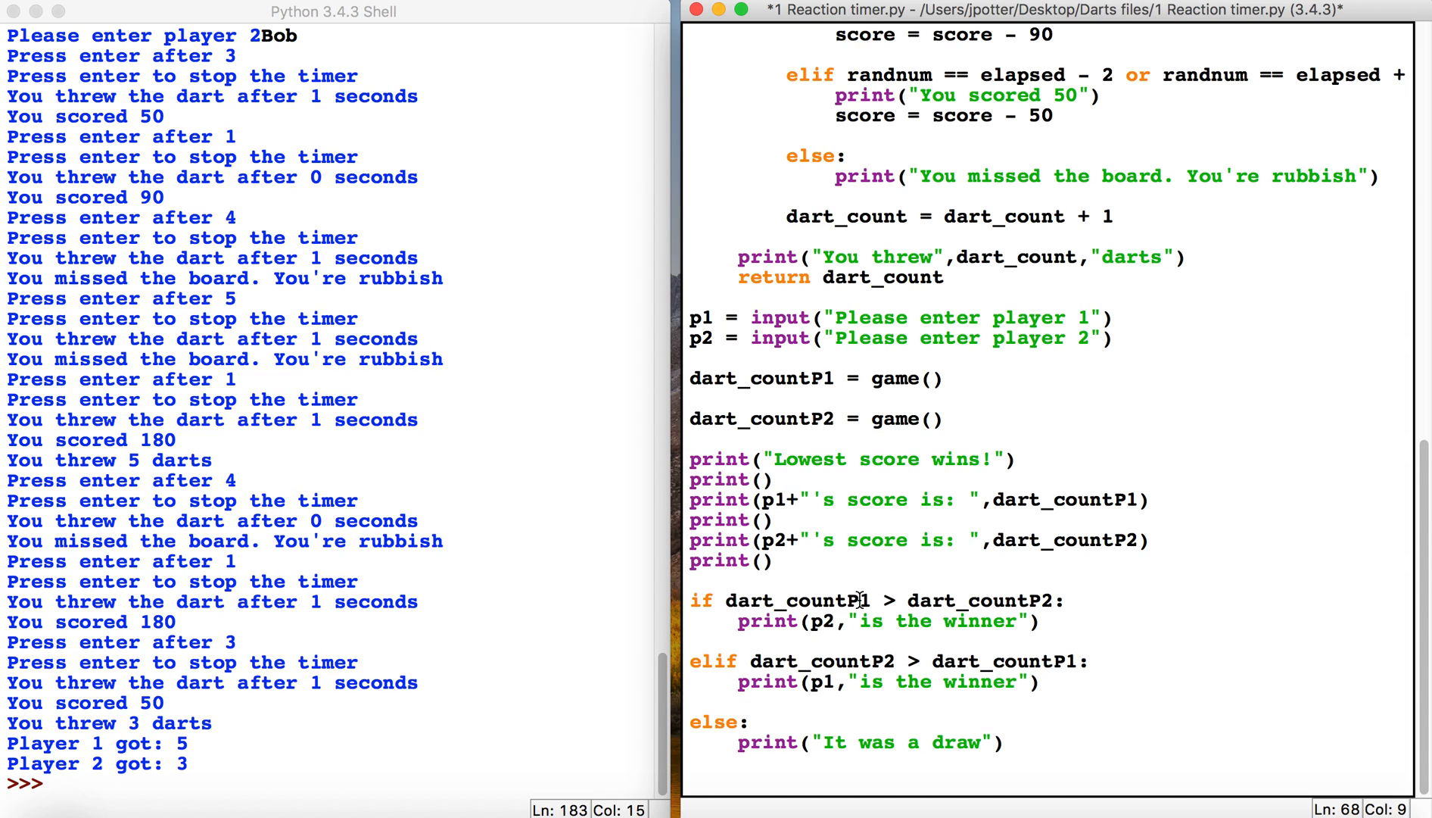
pyautogui.moveTo(1032, 601)
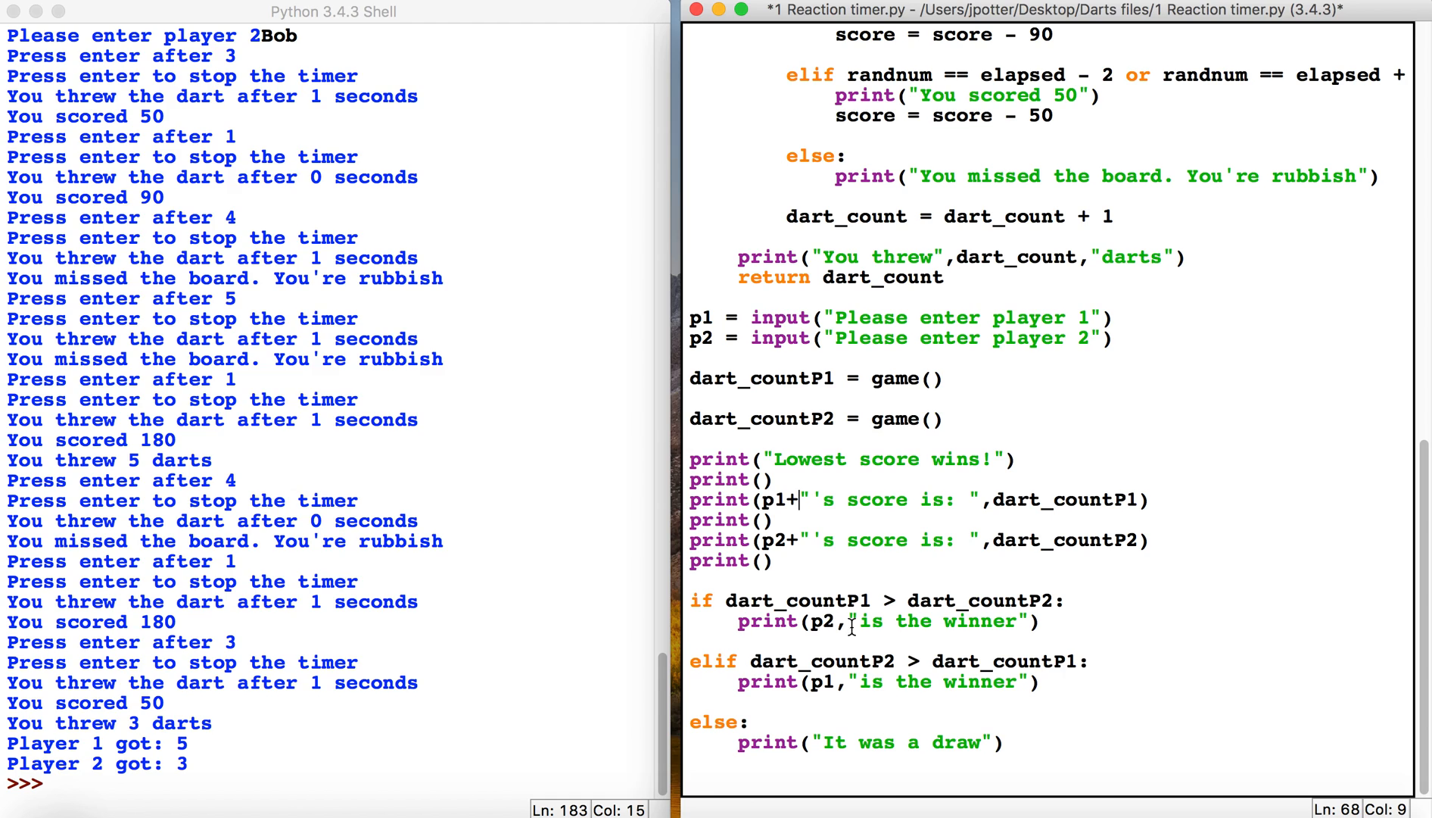
pyautogui.moveTo(977, 621)
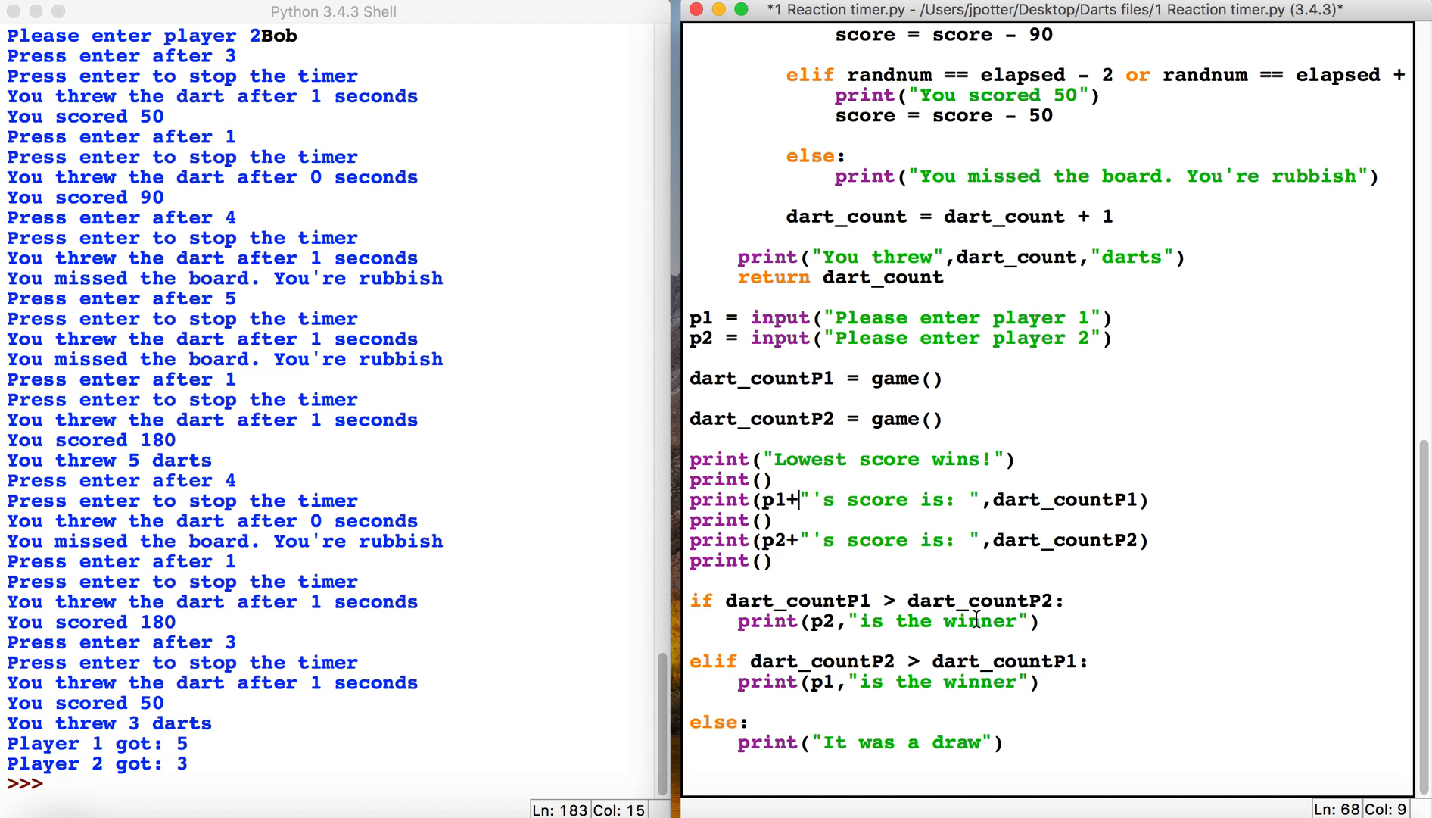
pyautogui.moveTo(1131, 239)
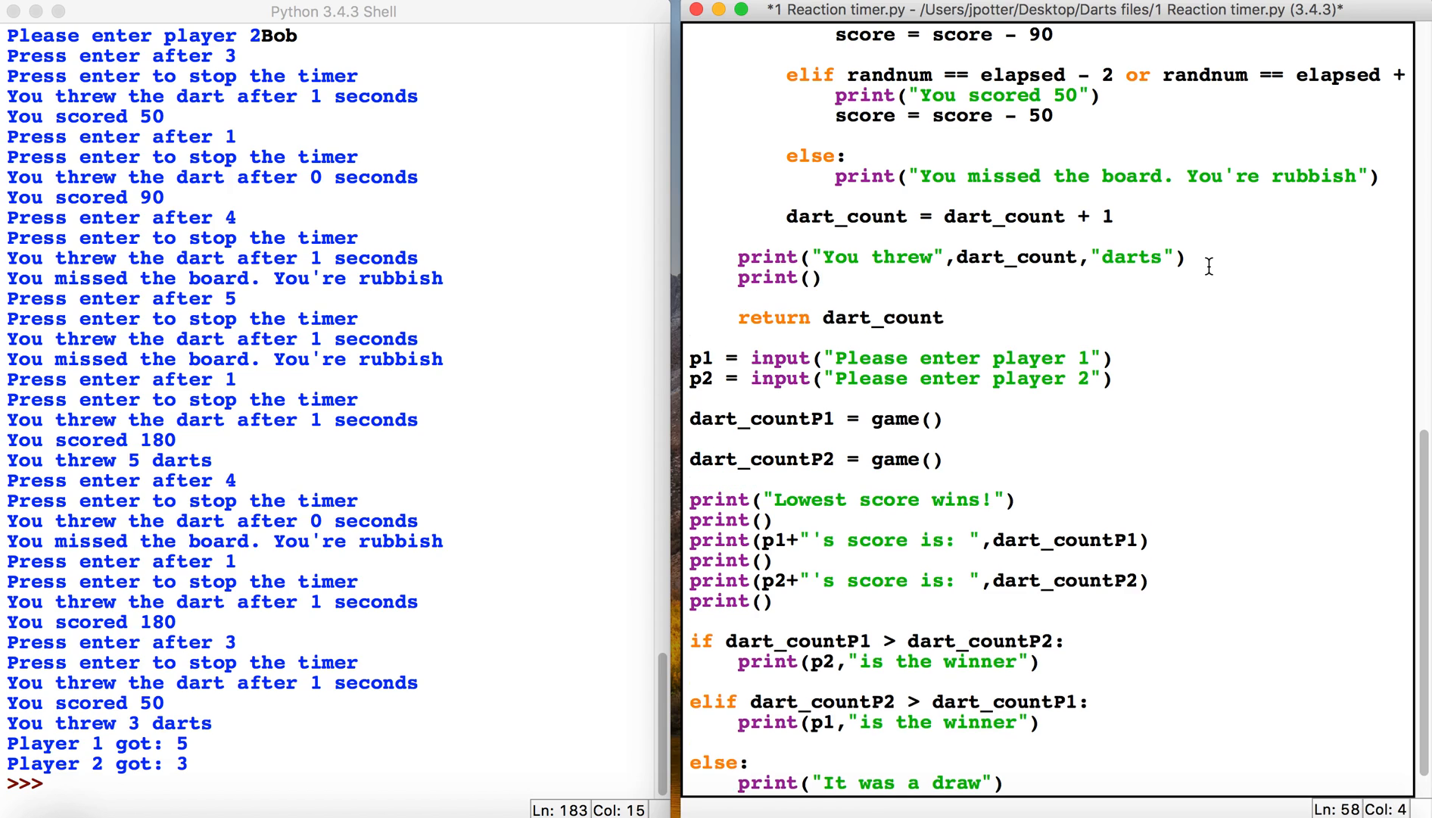
# Add a second print() after the darts-thrown line and print() lines before the dart-count increment
pyautogui.write('prin')
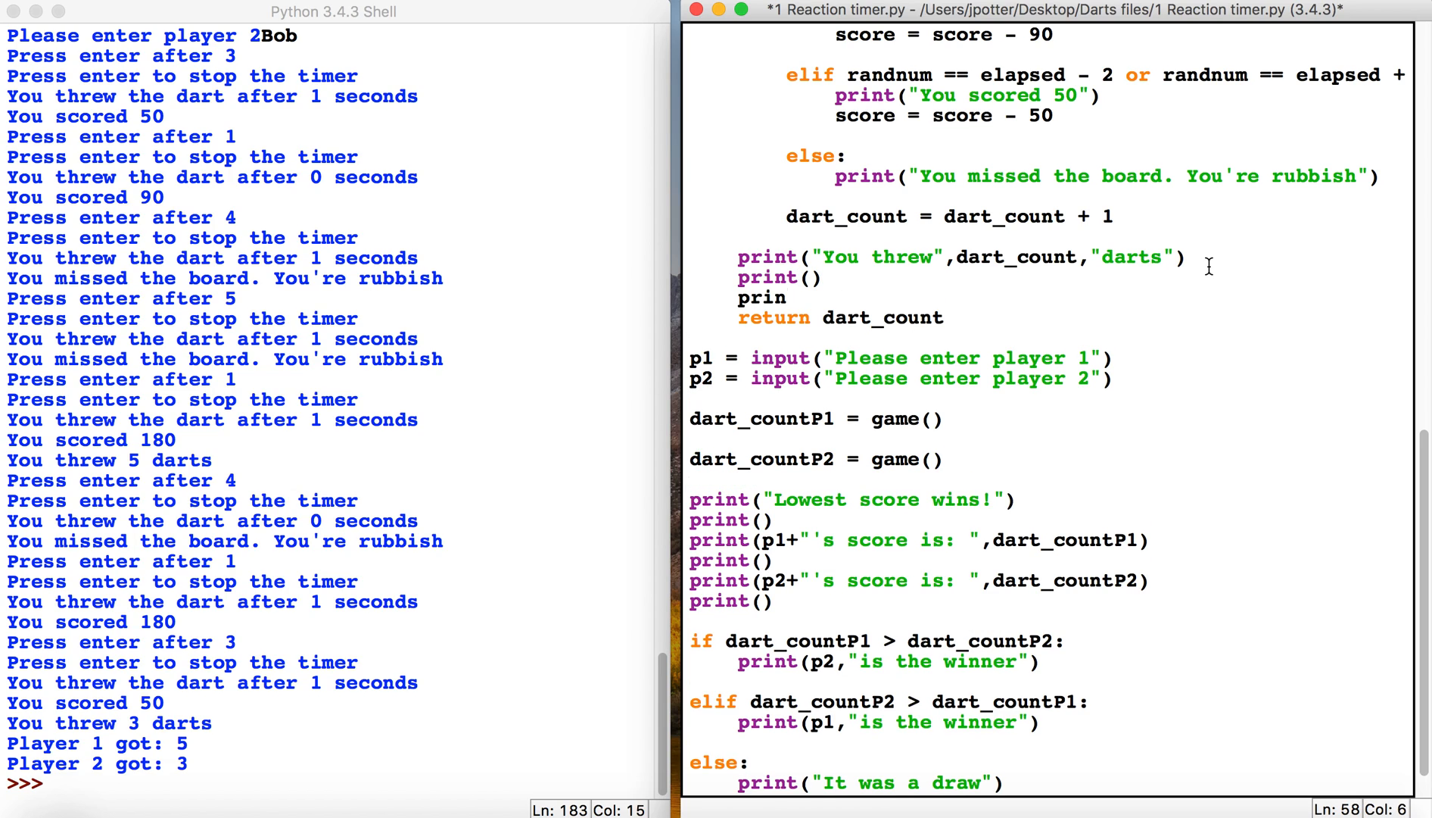
pyautogui.write('t()')
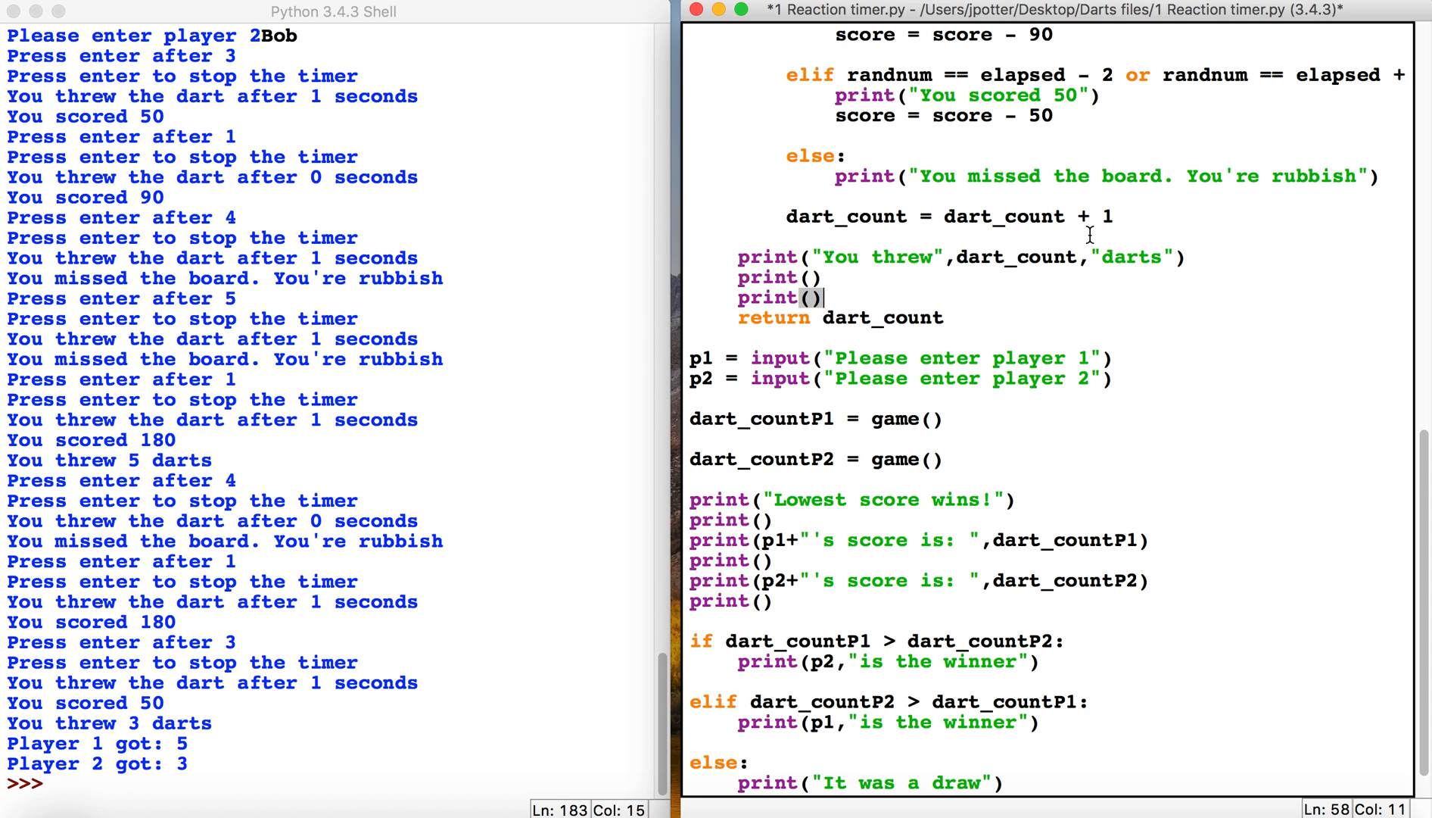
pyautogui.moveTo(1152, 200)
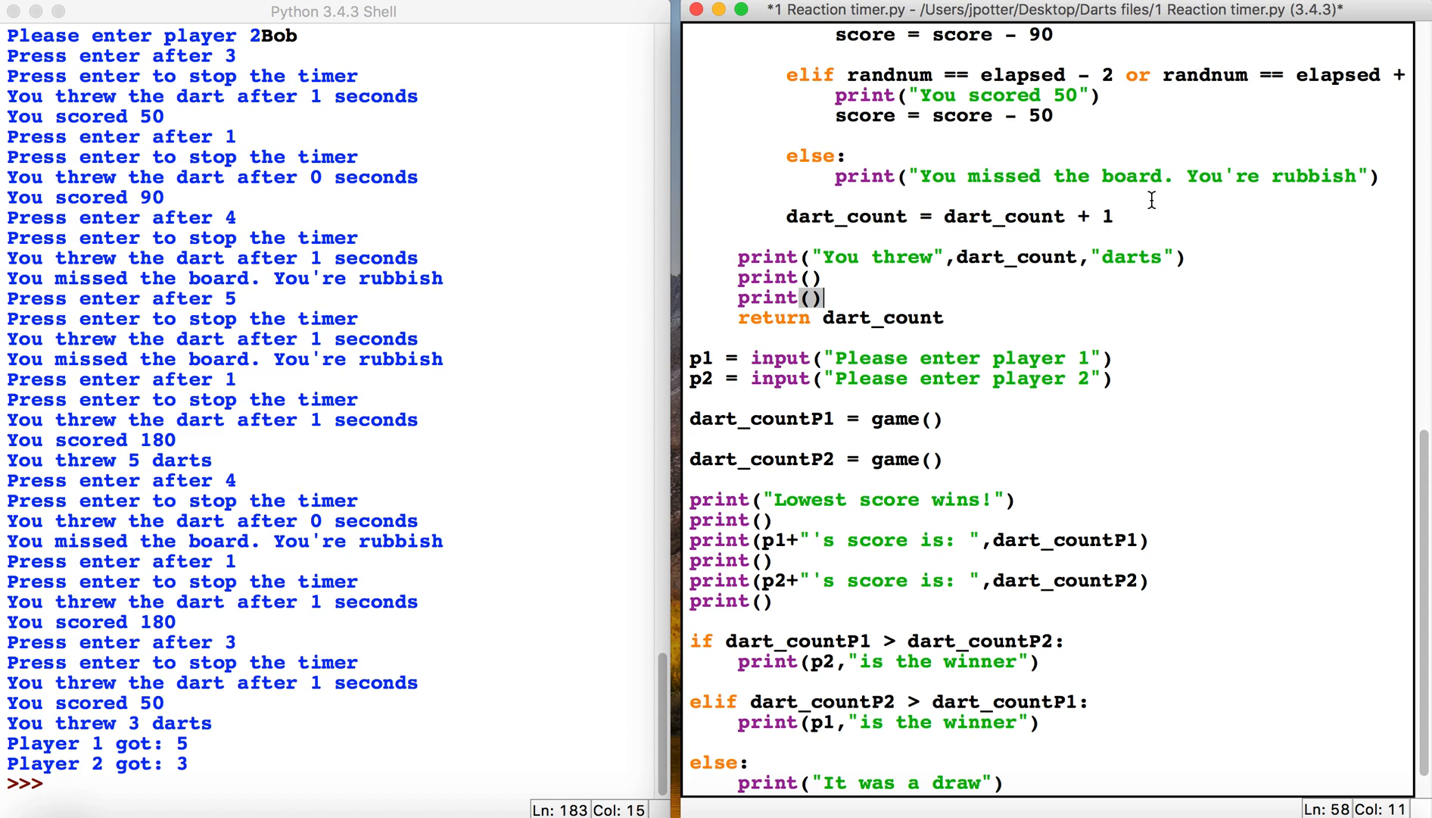
pyautogui.moveTo(843, 206)
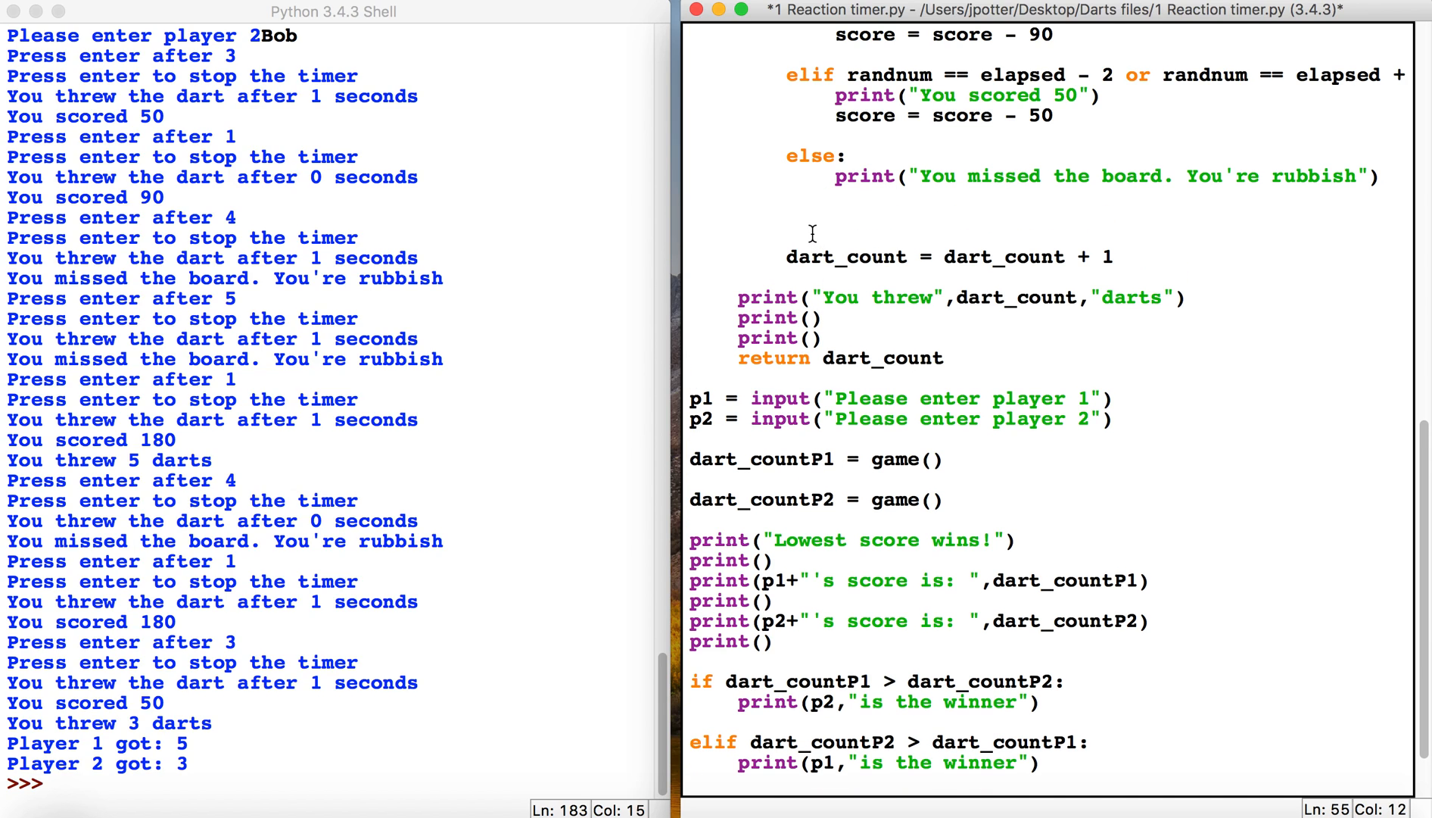
pyautogui.write('print(')
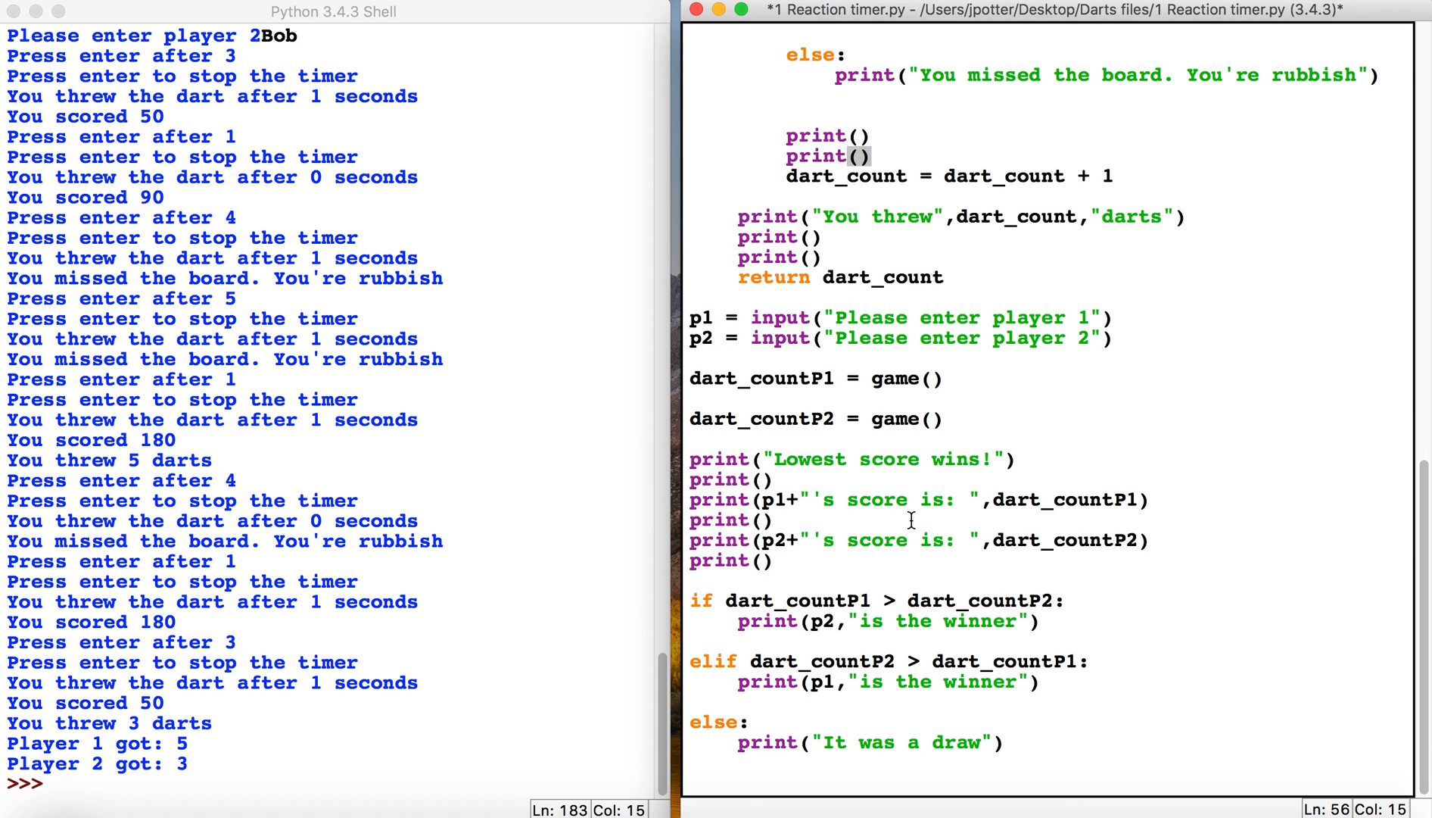
pyautogui.moveTo(926, 379)
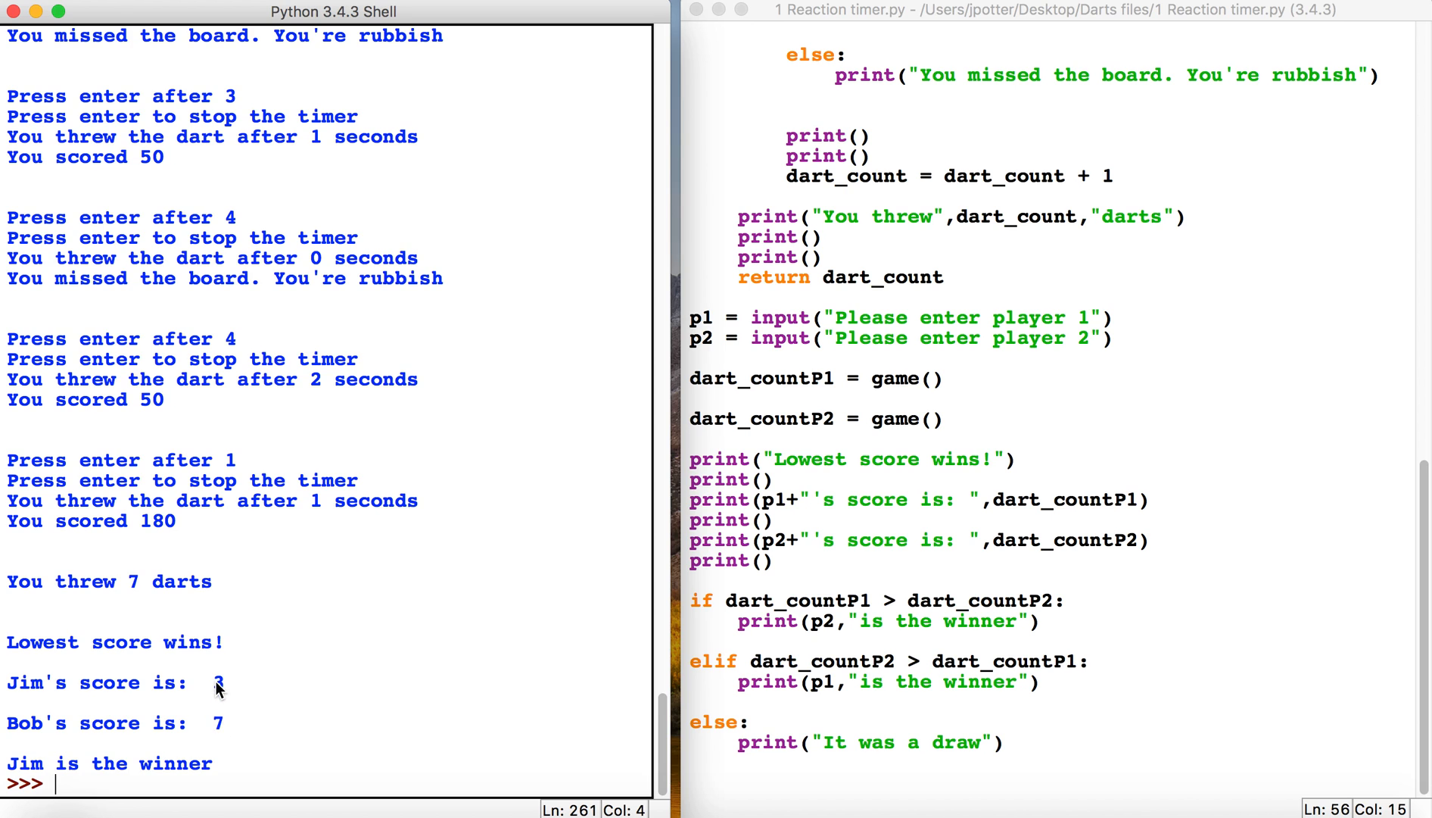
pyautogui.moveTo(317, 483)
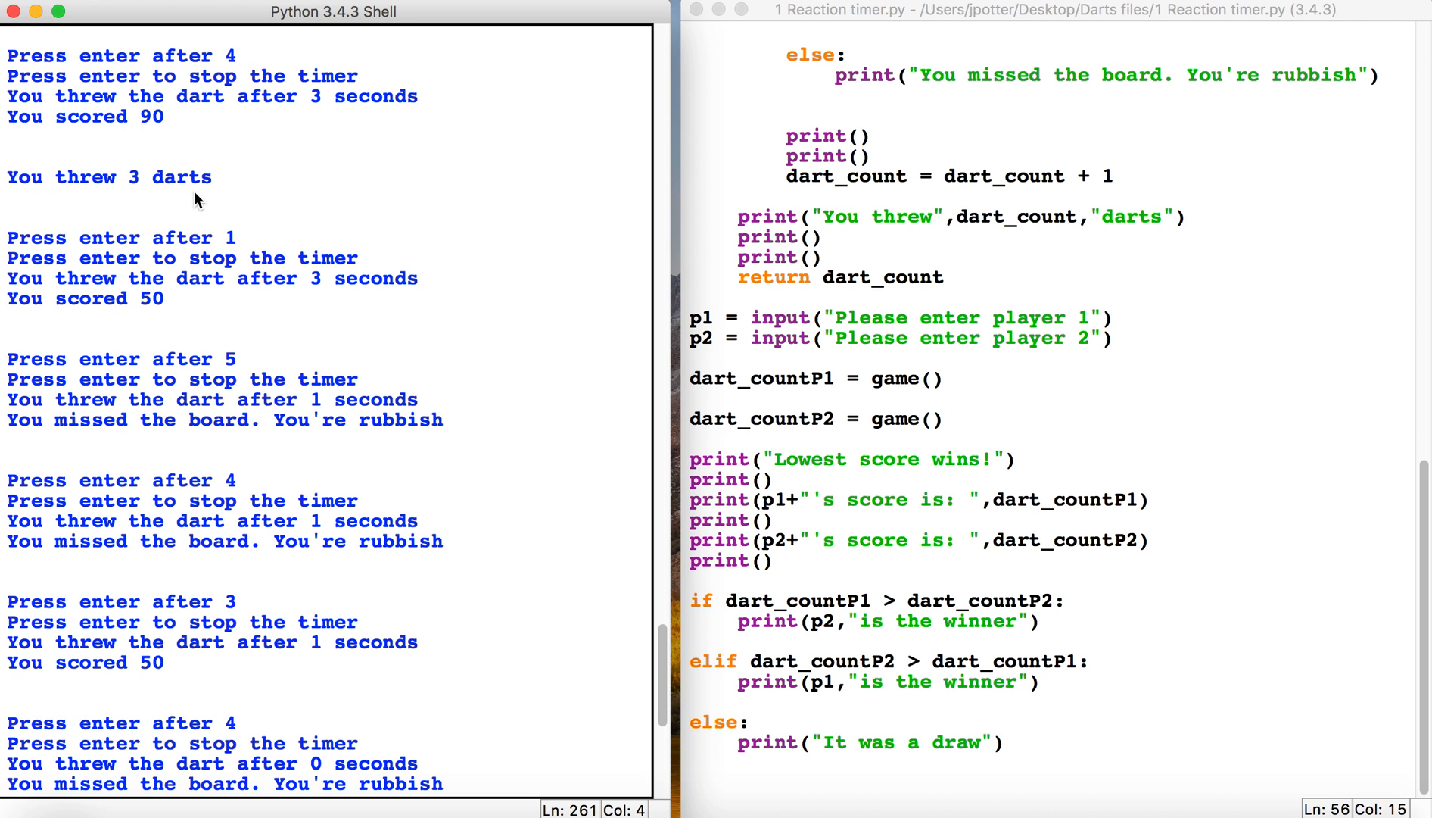
pyautogui.moveTo(822, 461)
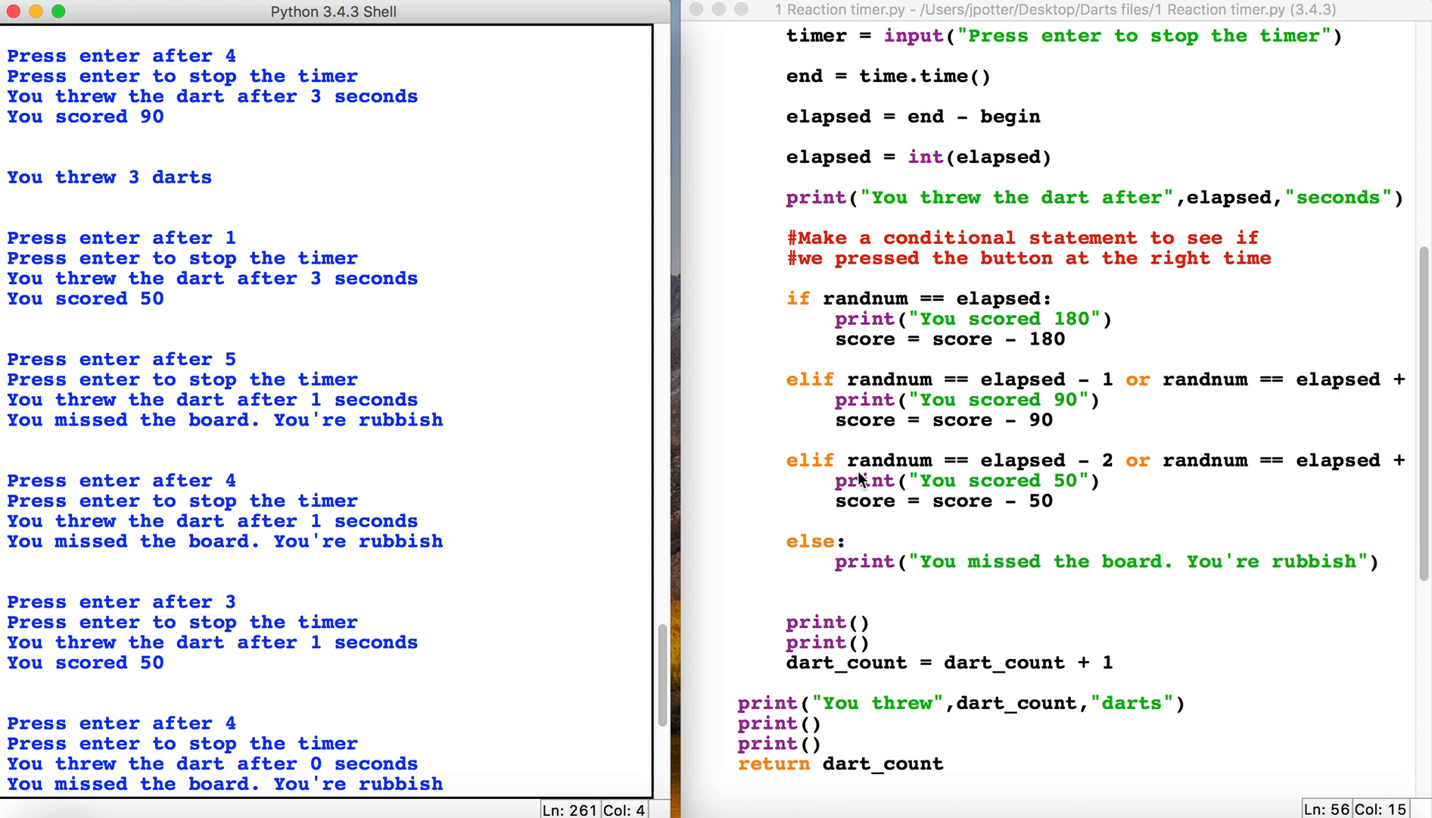
pyautogui.scroll(-3)
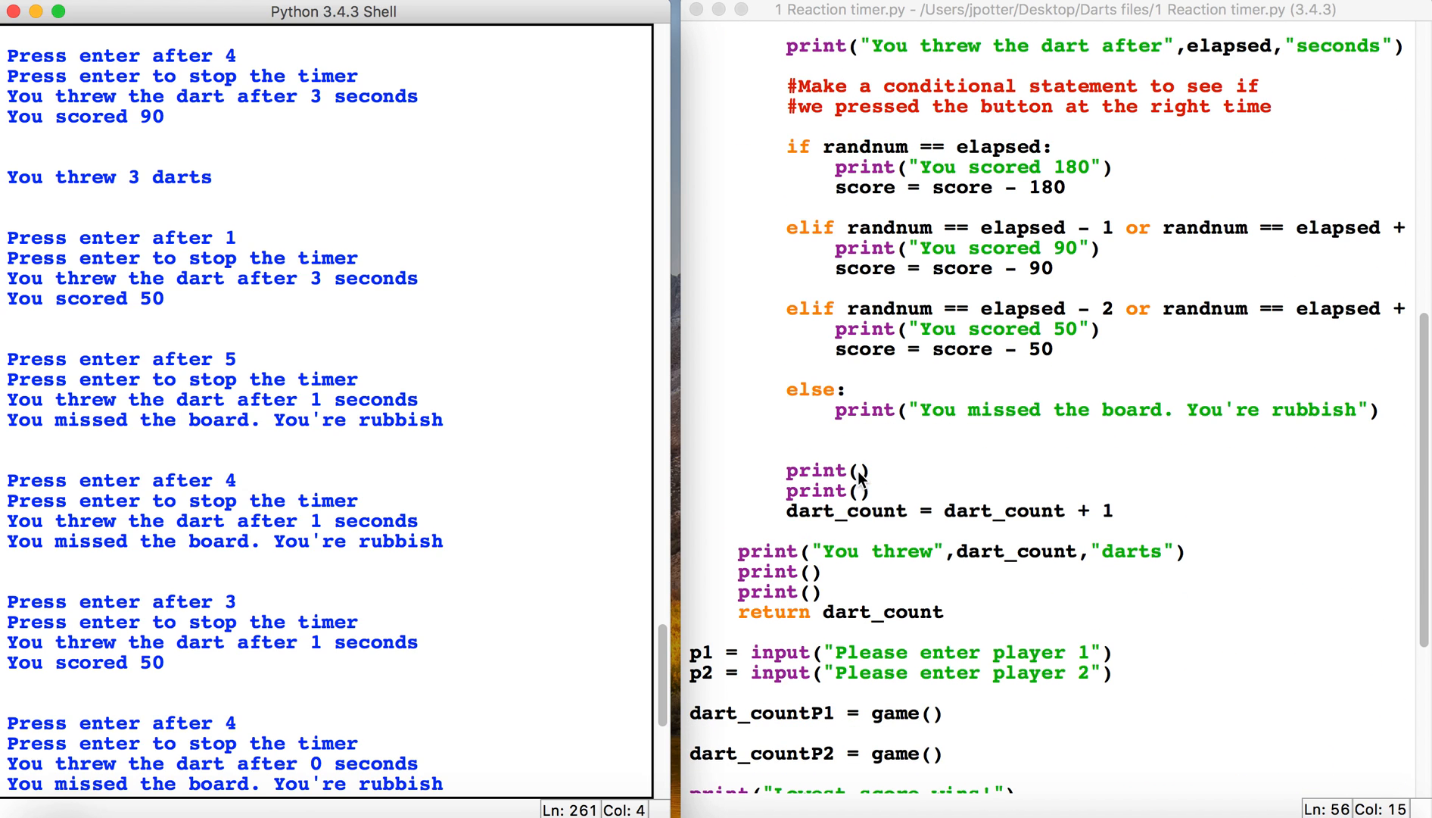
pyautogui.scroll(-3)
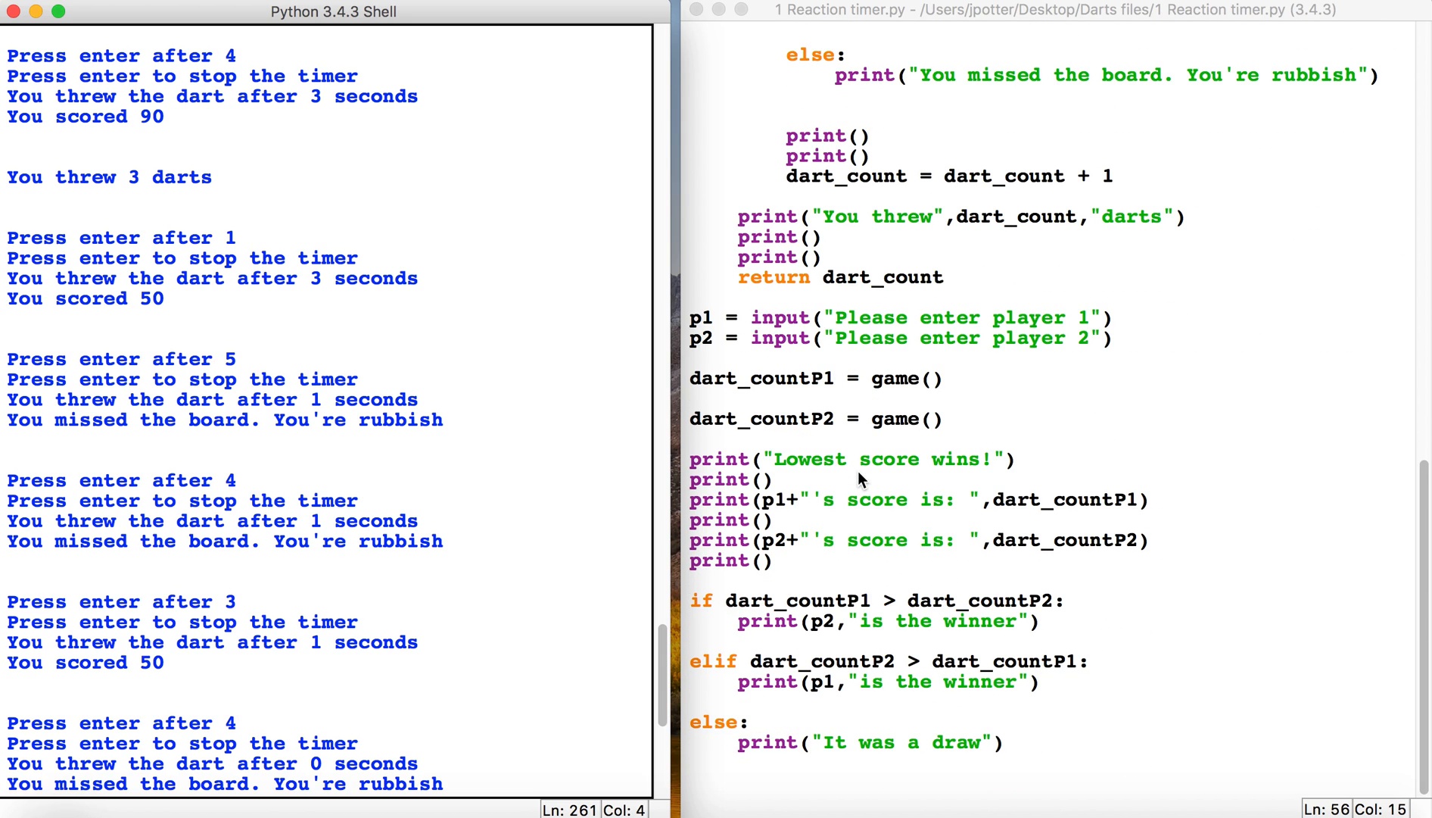